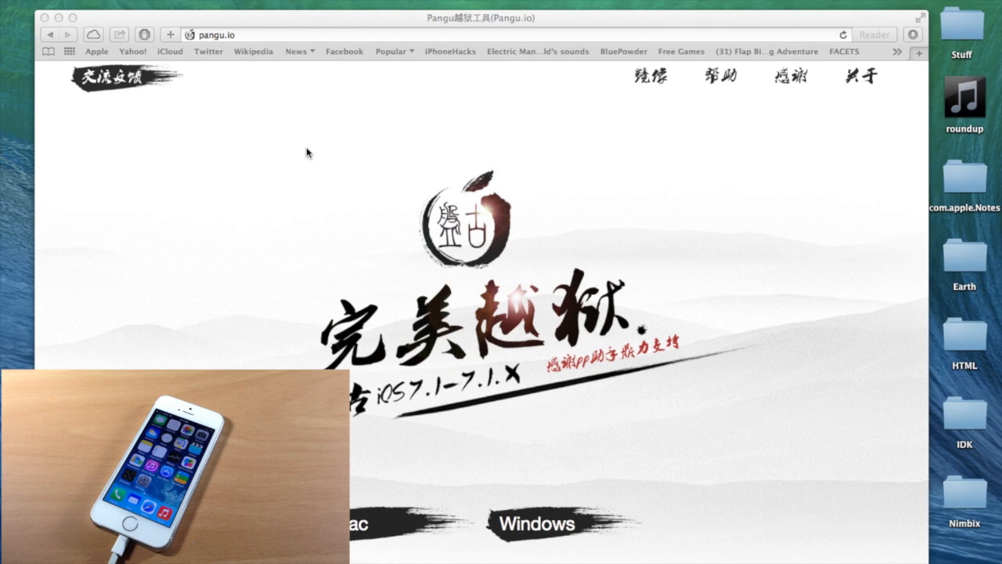
{"action": "mouse_move", "coordinate": [284, 110]}
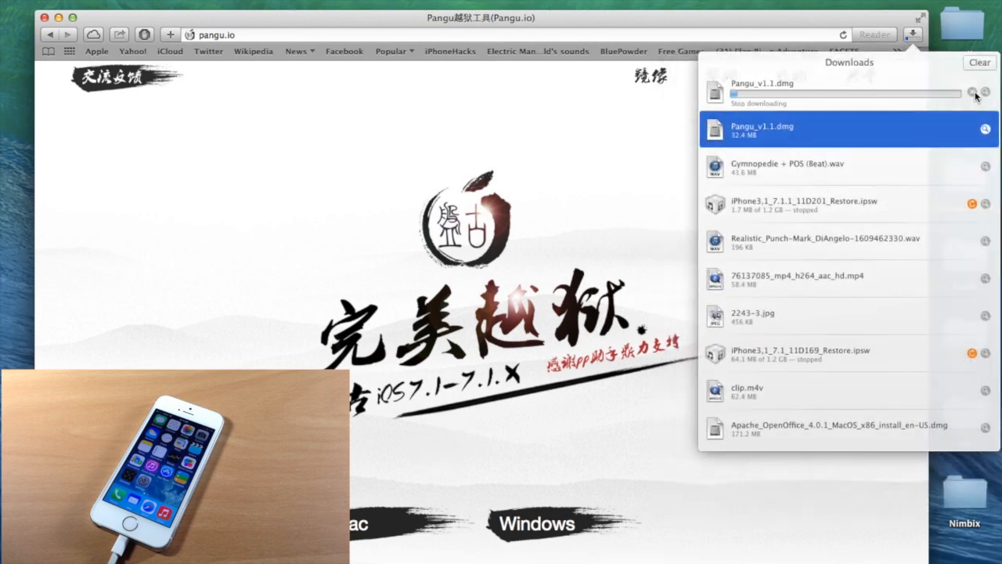
- Start the Pangu_v1.1.dmg download for Mac from pangu.io in Safari
{"action": "left_click", "coordinate": [972, 92]}
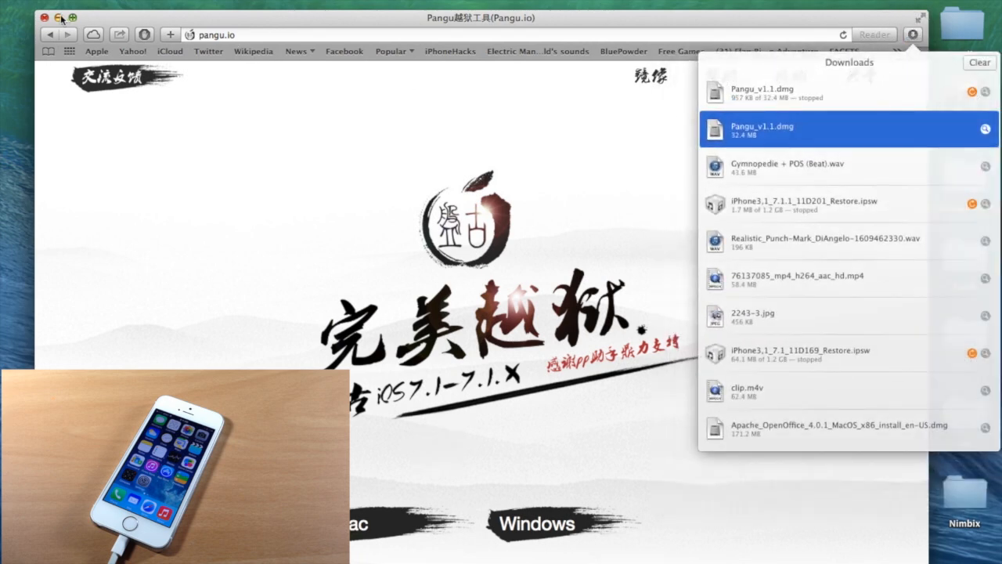
- Mount the downloaded dmg and select the Pangu 1.1.0 volume on the desktop
{"action": "left_click", "coordinate": [44, 17]}
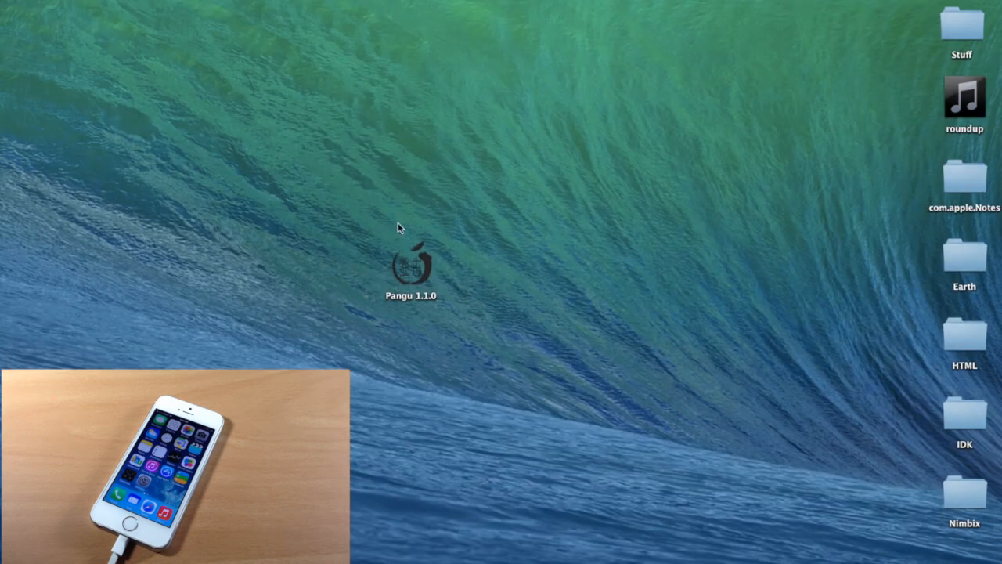
{"action": "left_click", "coordinate": [410, 265]}
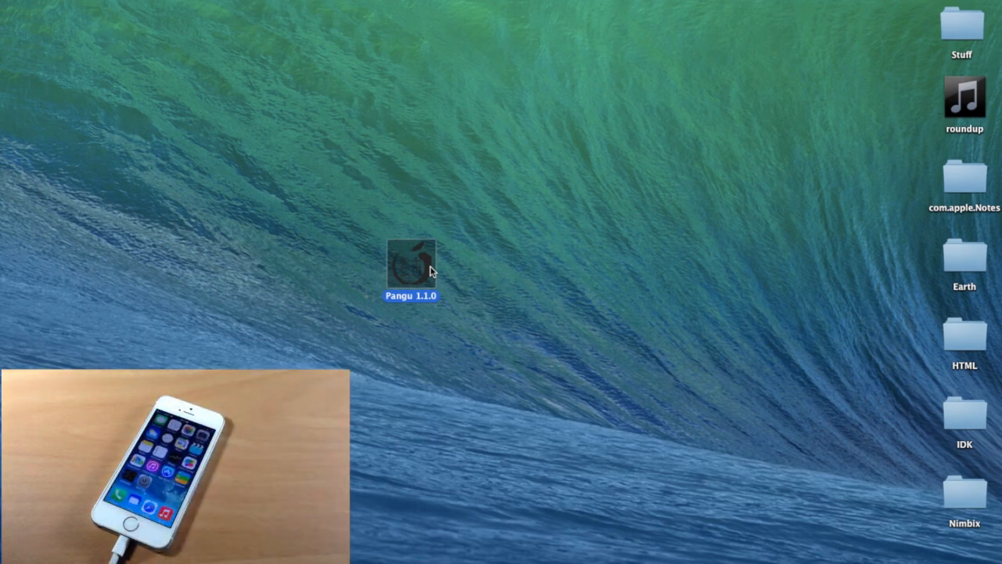
- Launch the pangu app from the Pangu 1.1.0 volume so it detects the iPhone6,1 on iOS 7.1.1
{"action": "double_click", "coordinate": [410, 263]}
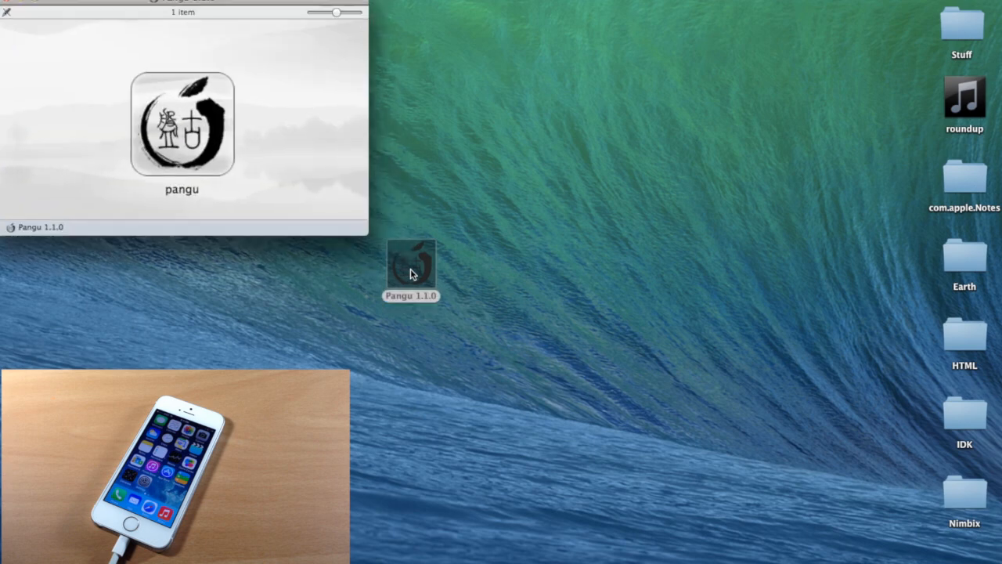
{"action": "left_click", "coordinate": [181, 123]}
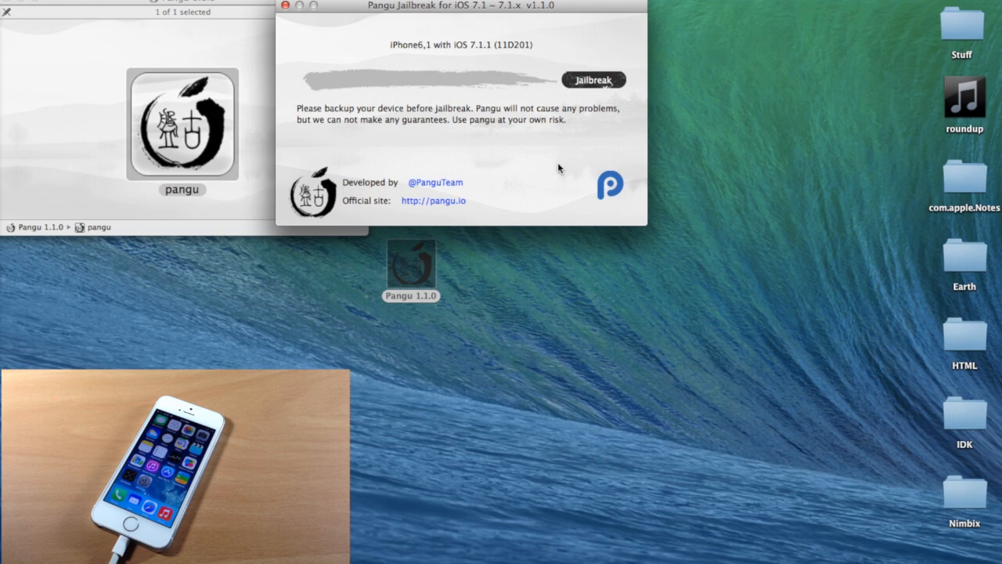
{"action": "mouse_move", "coordinate": [283, 126]}
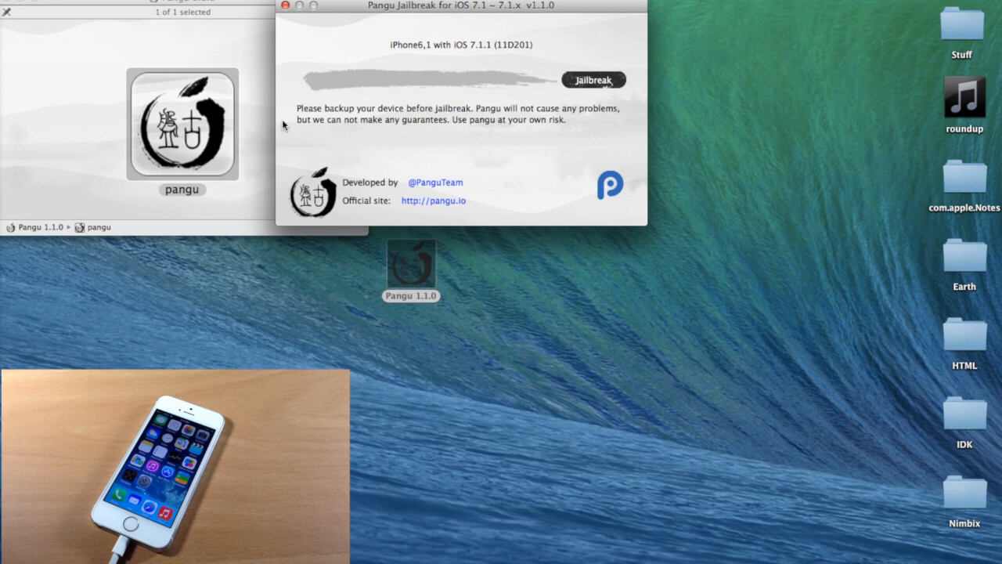
{"action": "mouse_move", "coordinate": [341, 148]}
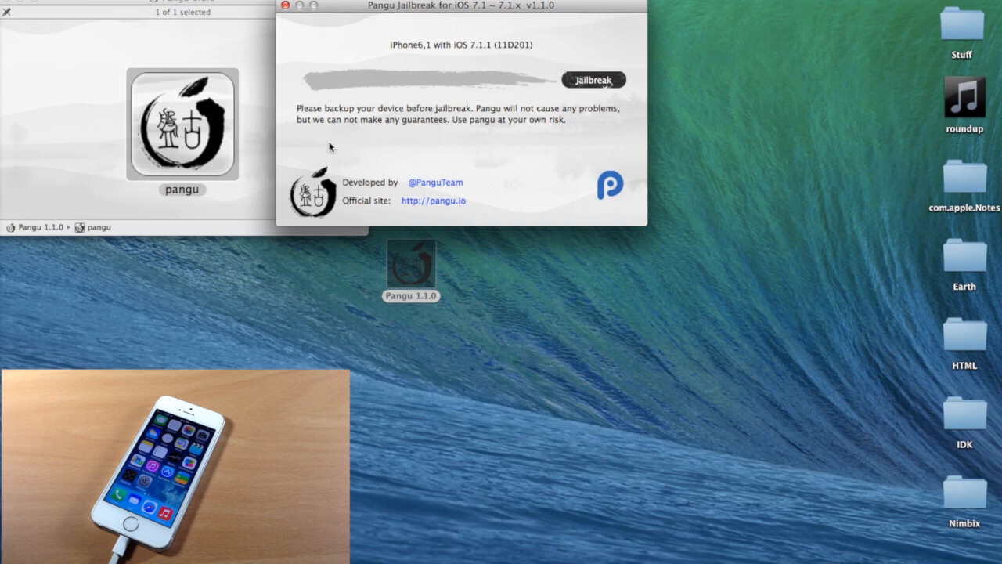
{"action": "mouse_move", "coordinate": [399, 48]}
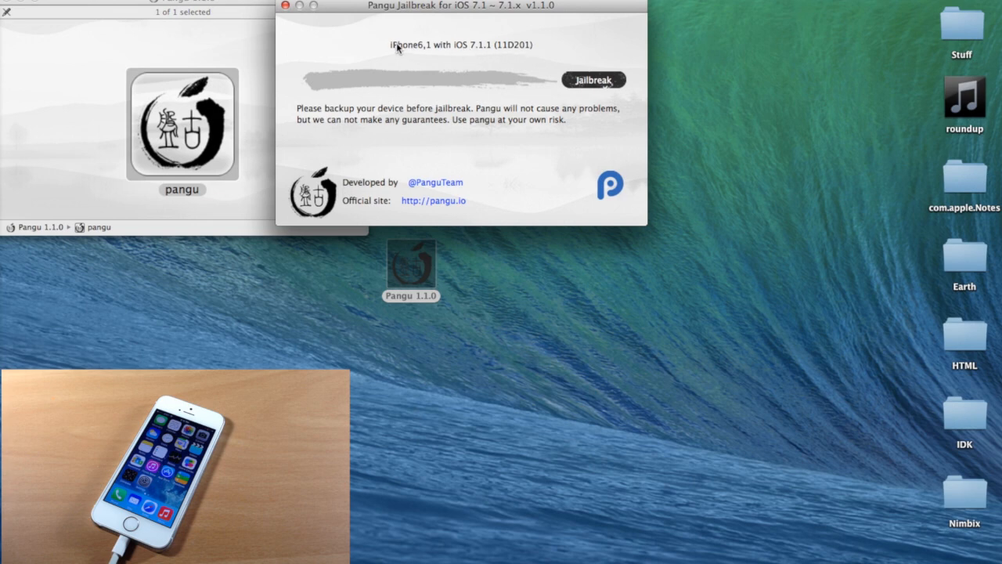
{"action": "mouse_move", "coordinate": [505, 49]}
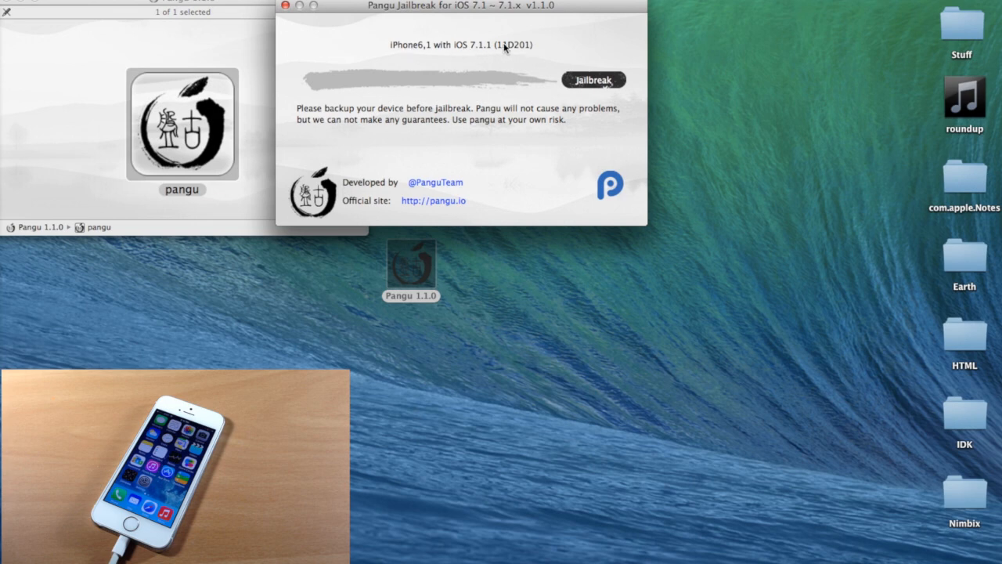
- Begin the jailbreak, set the iPhone date to June 2 2014, and continue to bundle injection
{"action": "left_click", "coordinate": [593, 79]}
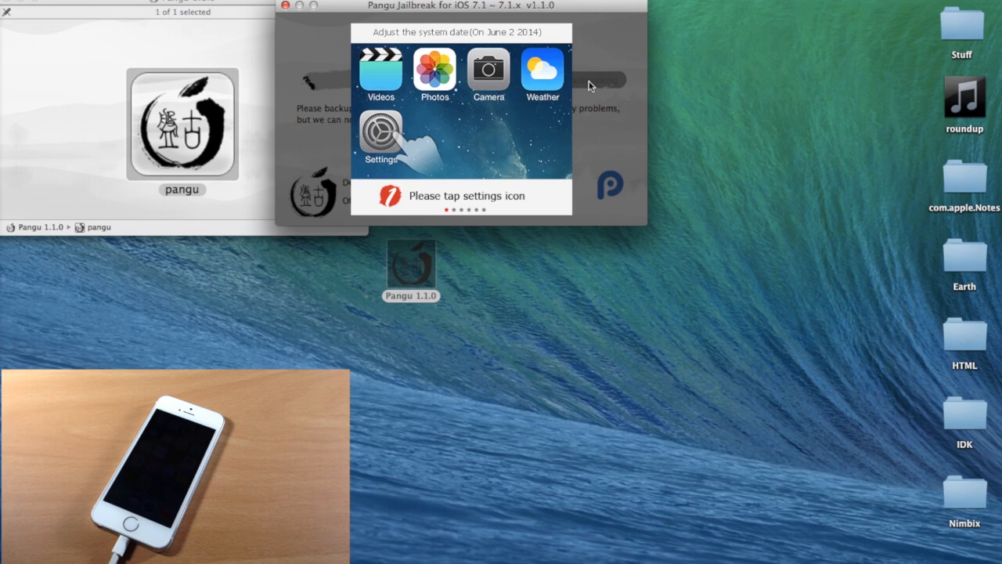
{"action": "left_click", "coordinate": [382, 138]}
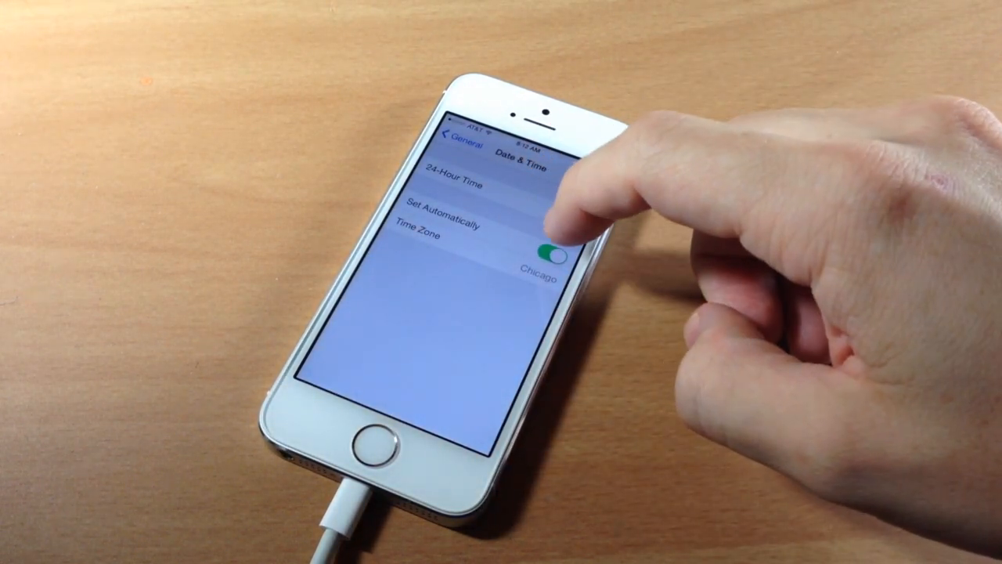
{"action": "left_click", "coordinate": [551, 247]}
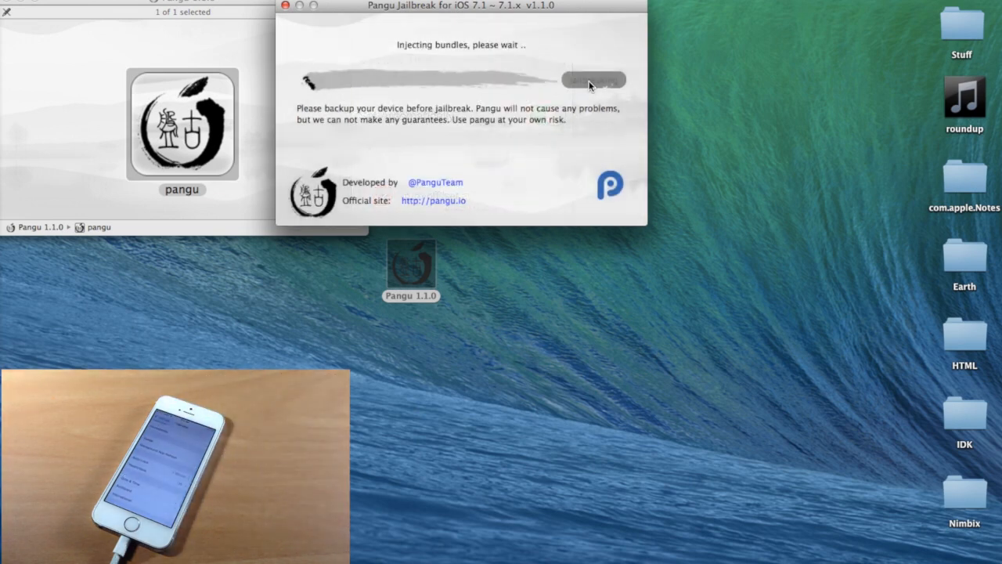
{"action": "mouse_move", "coordinate": [478, 59]}
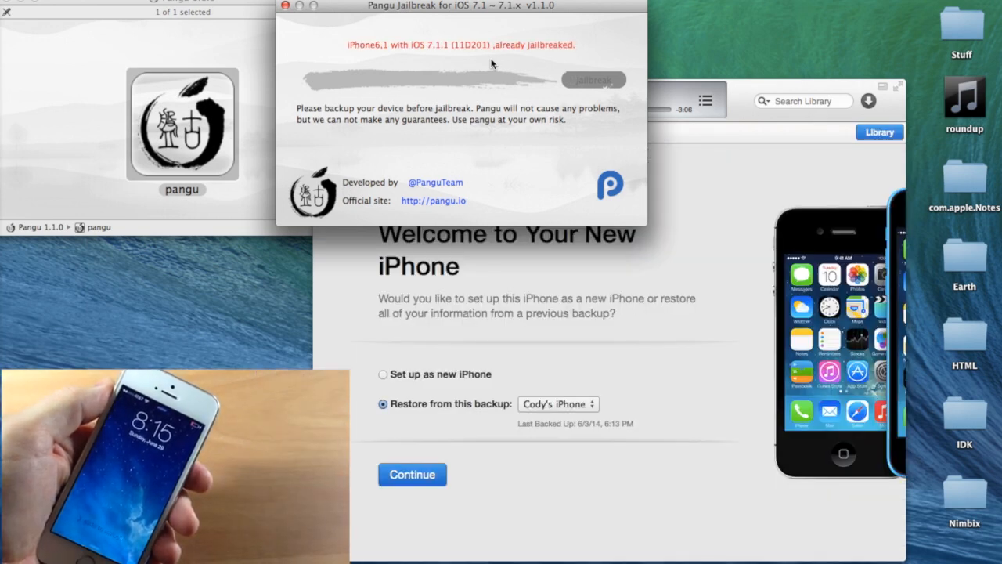
{"action": "mouse_move", "coordinate": [517, 55]}
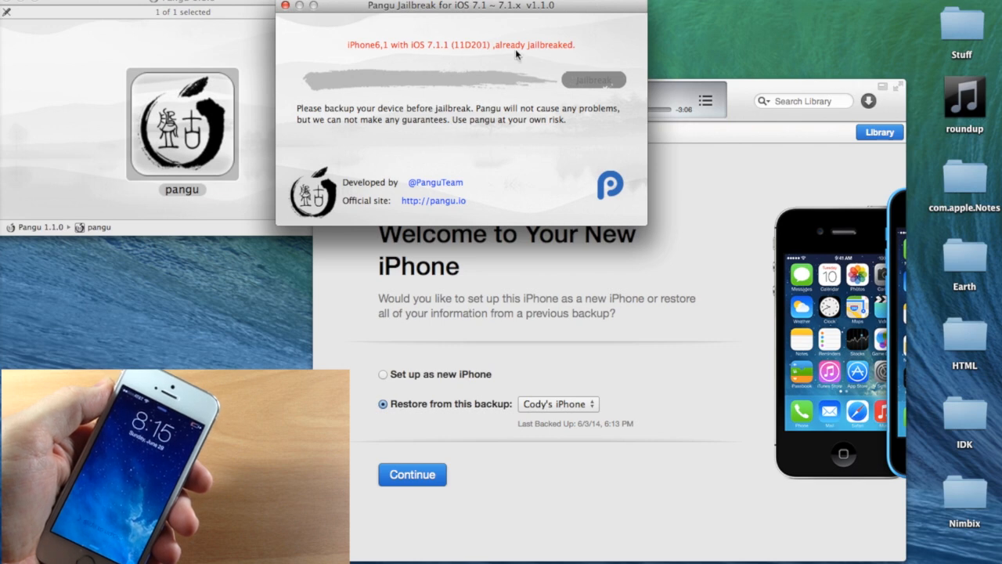